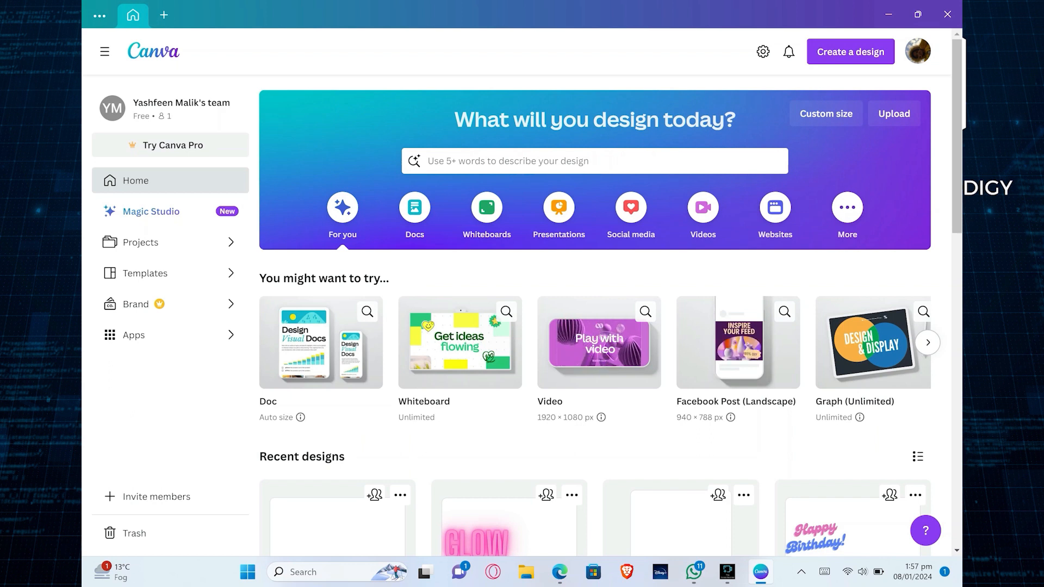
mouse_move(785, 235)
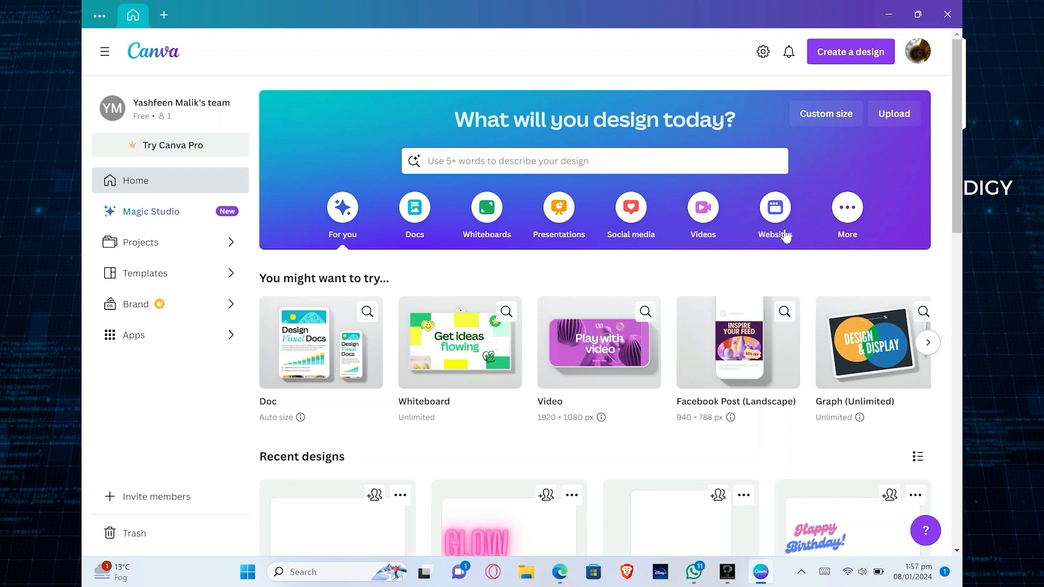
mouse_move(797, 233)
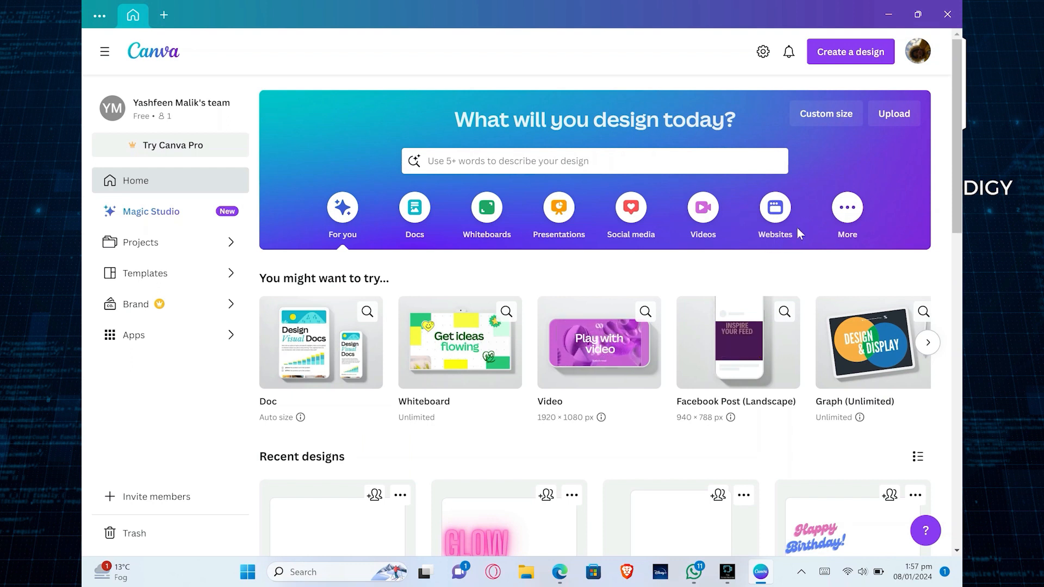
Open the Vivarily tech software development website template in the editor.
left_click(773, 215)
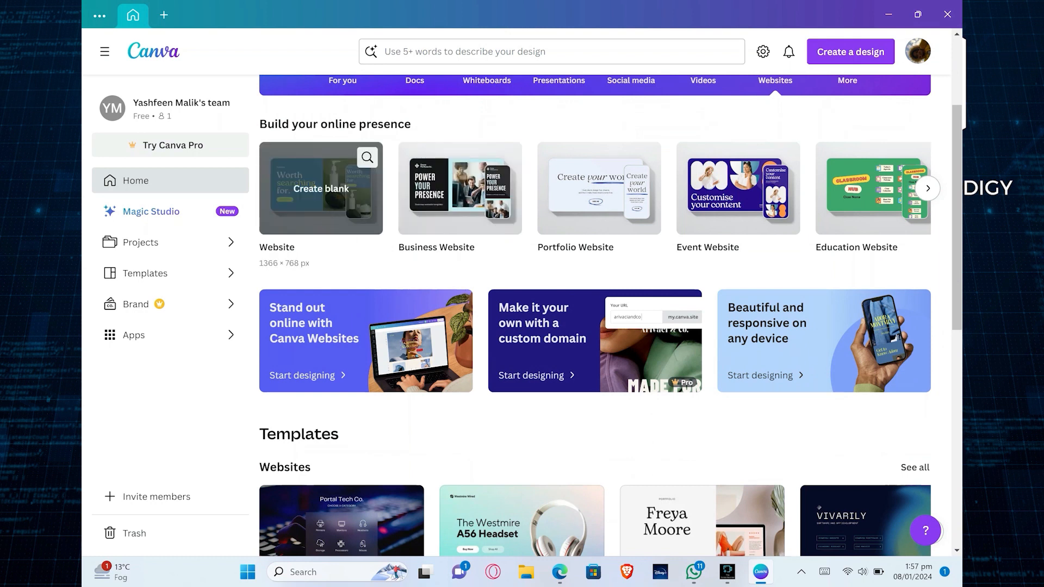
left_click(320, 188)
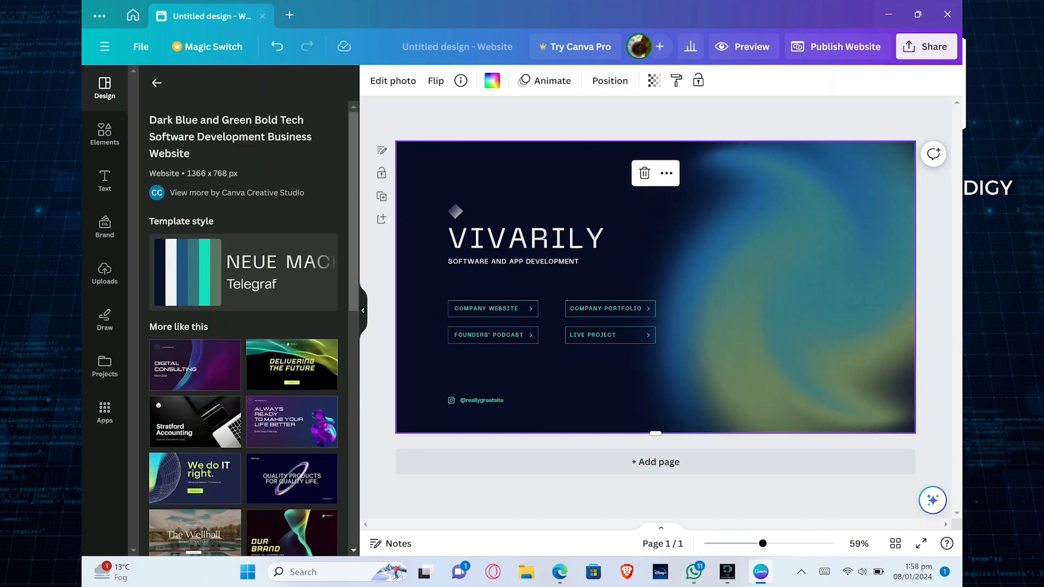
Rename the design to Vivarily and update a link's text via the context menu.
double_click(525, 238)
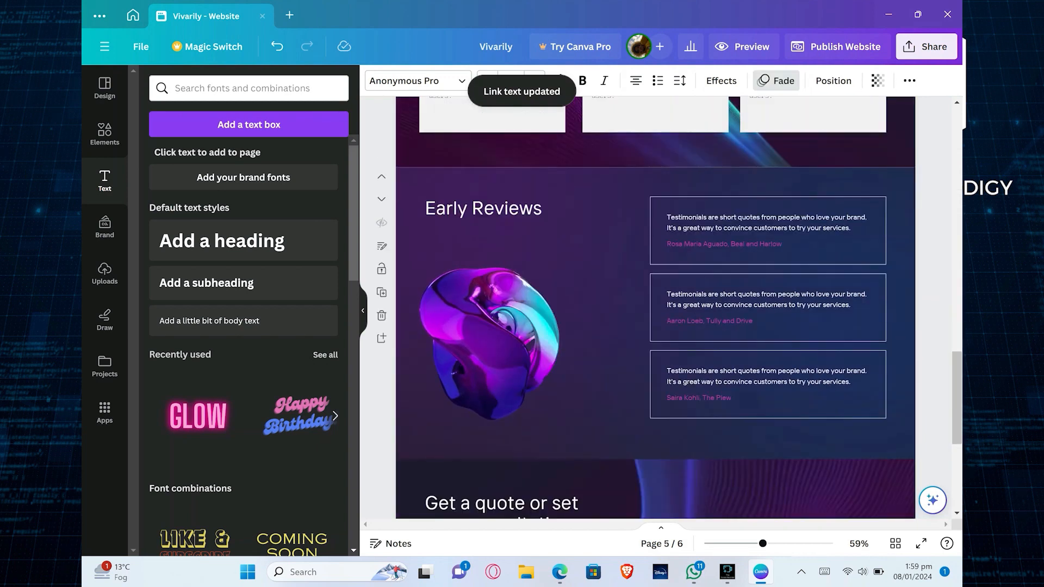
right_click(766, 383)
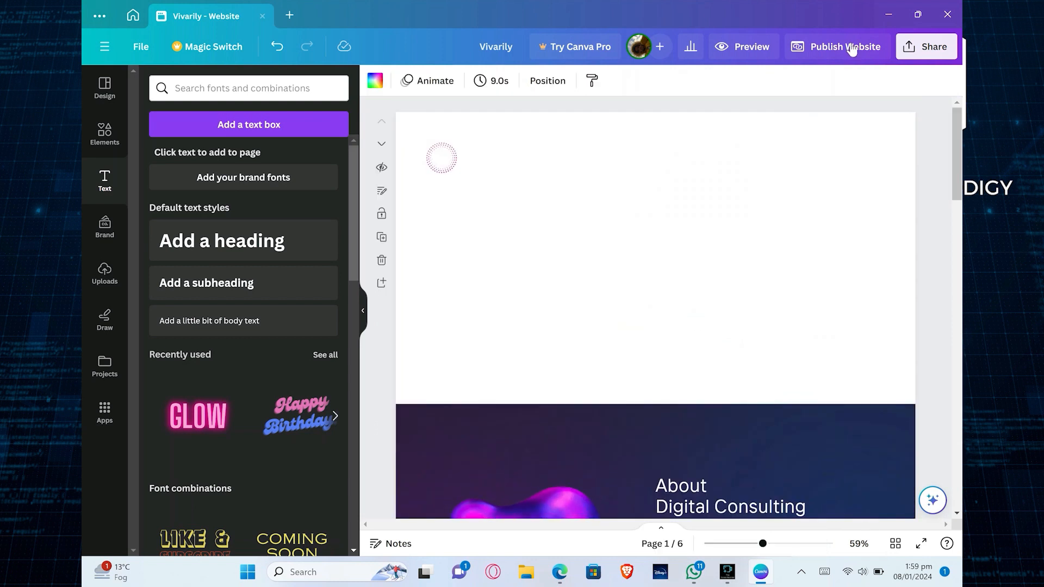
Start publishing the site to a free Canva domain and reach review settings.
left_click(844, 47)
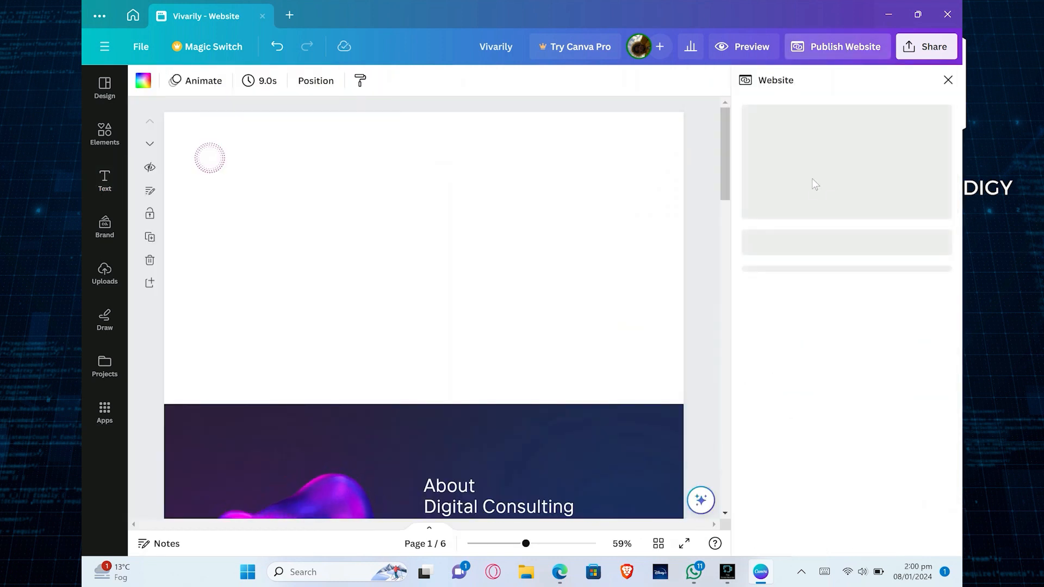
left_click(836, 47)
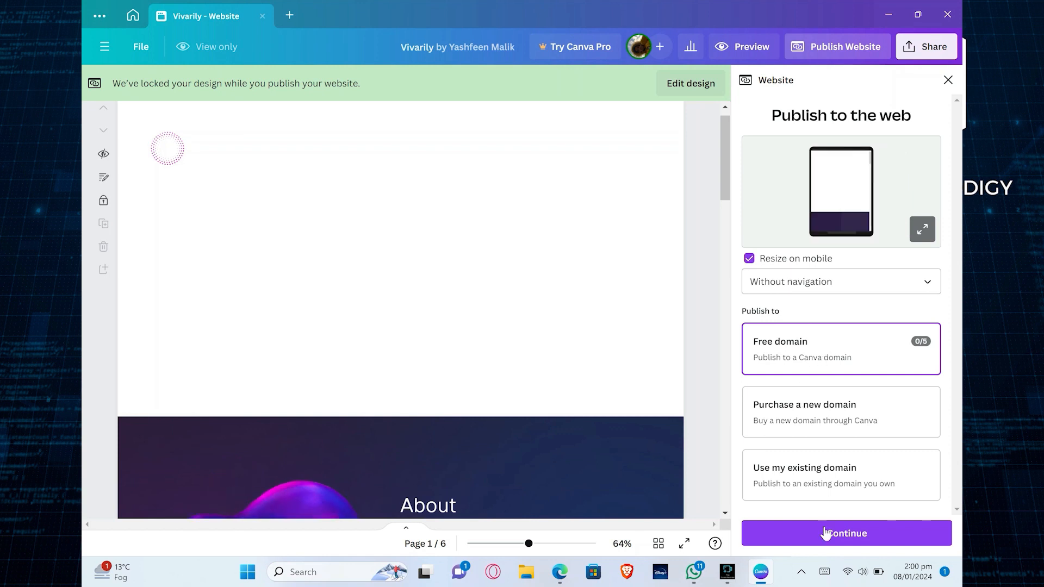
left_click(846, 533)
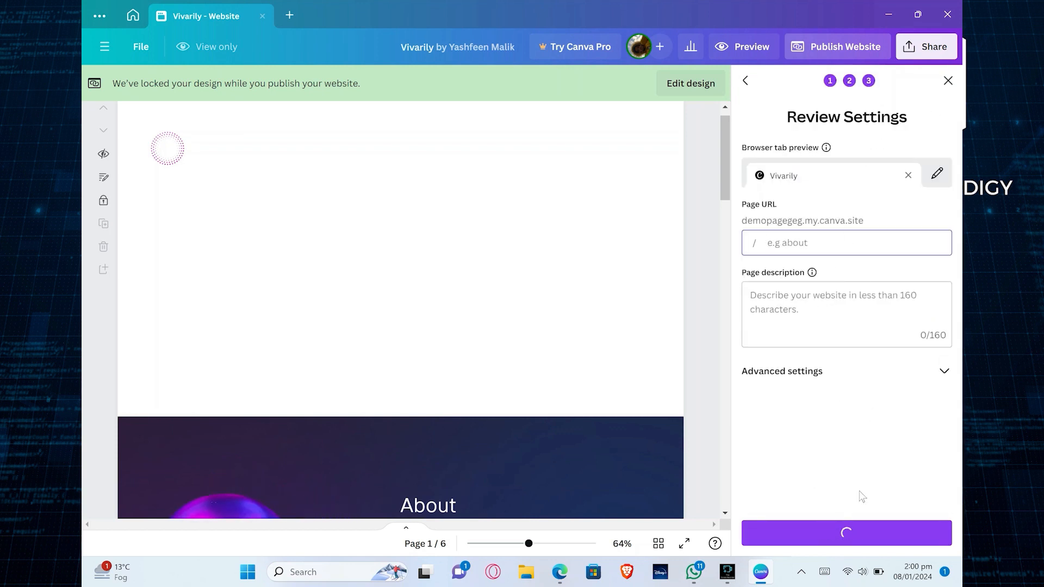
Publish the website live on the demopagegeg.my.canva.site subdomain.
type("s")
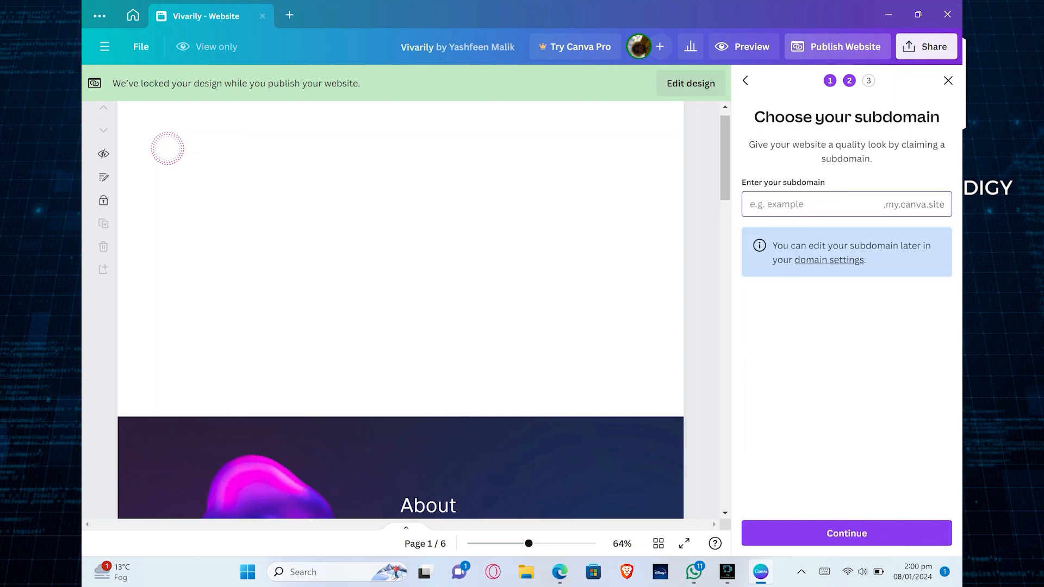
type("demopagegeg")
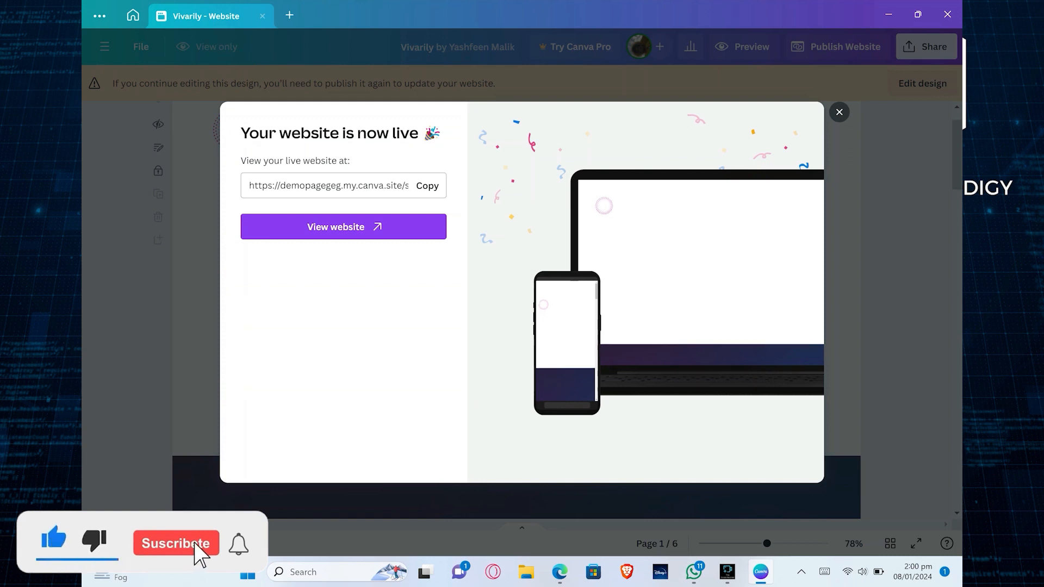
left_click(176, 544)
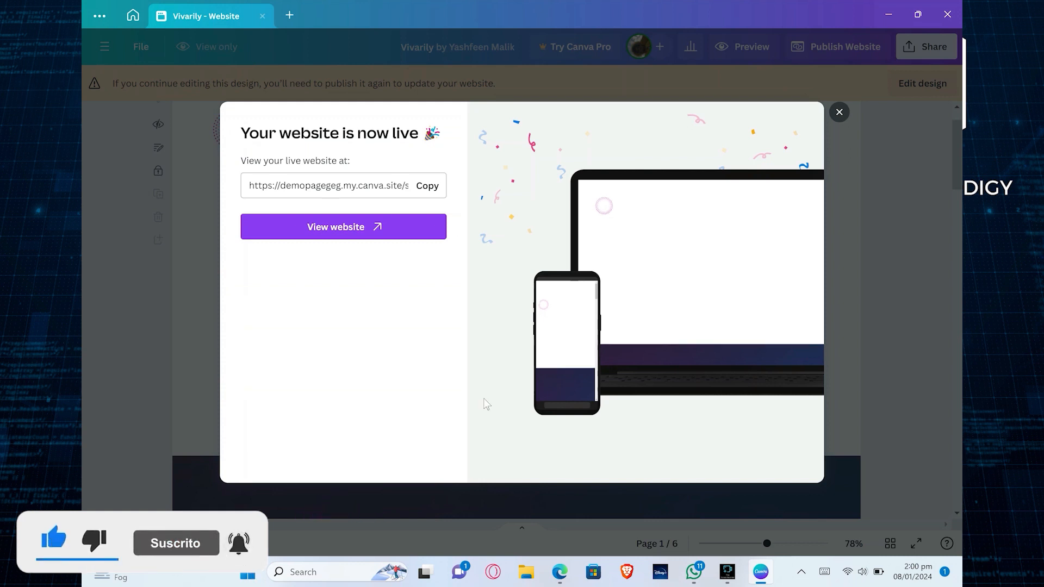